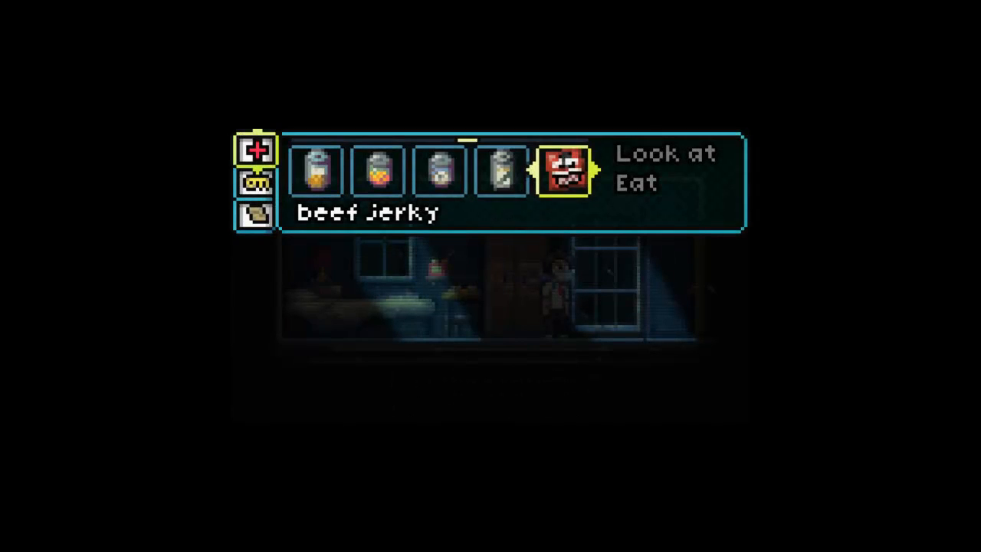
Reload the handgun from the carried items, then browse the medicine to the blue pills.
{"action": "left_click", "coordinate": [258, 183]}
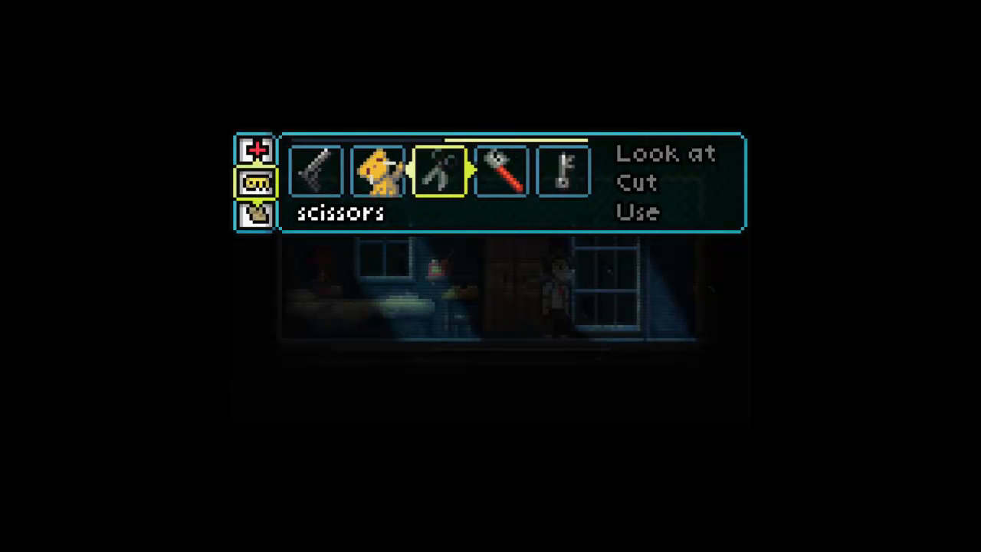
{"action": "left_click", "coordinate": [314, 171]}
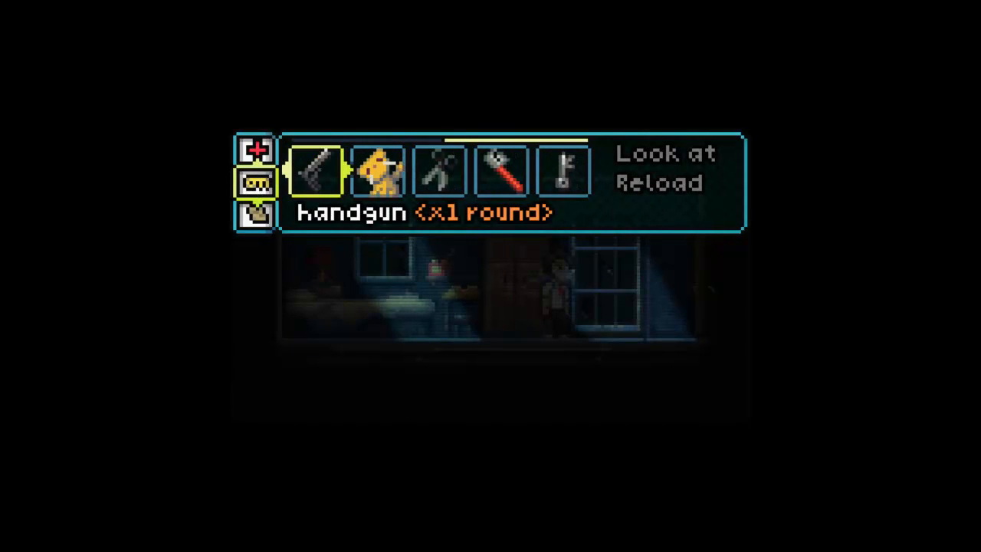
{"action": "left_click", "coordinate": [378, 170]}
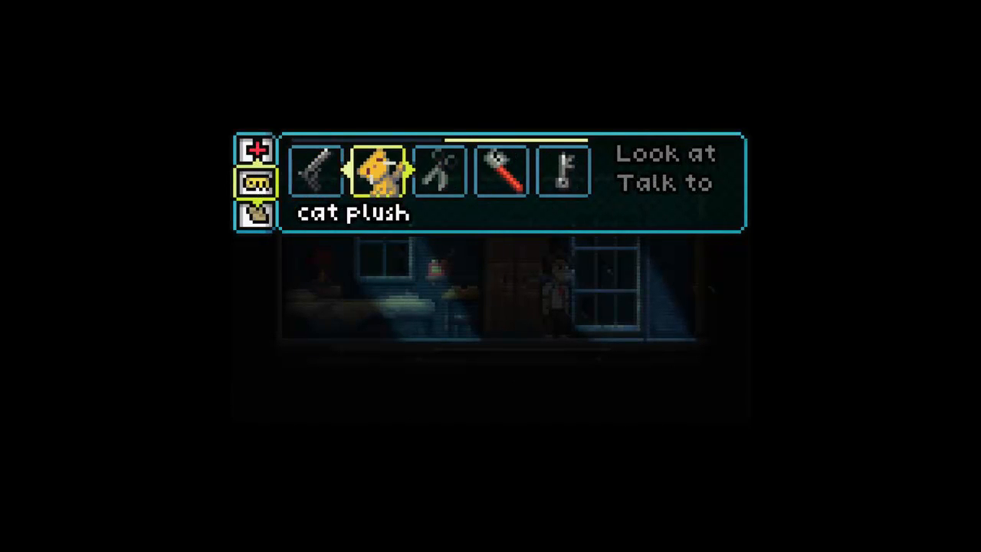
{"action": "left_click", "coordinate": [317, 170]}
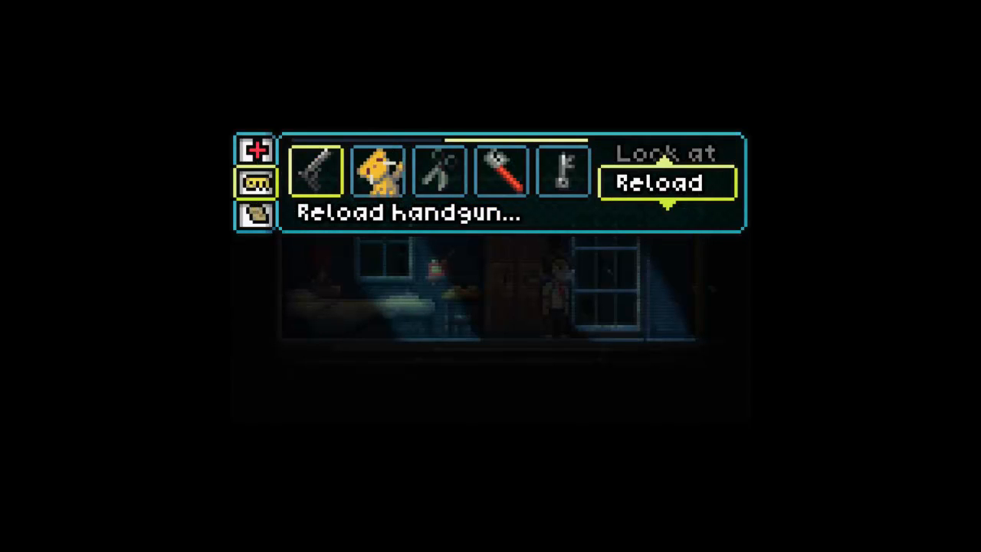
{"action": "left_click", "coordinate": [378, 170]}
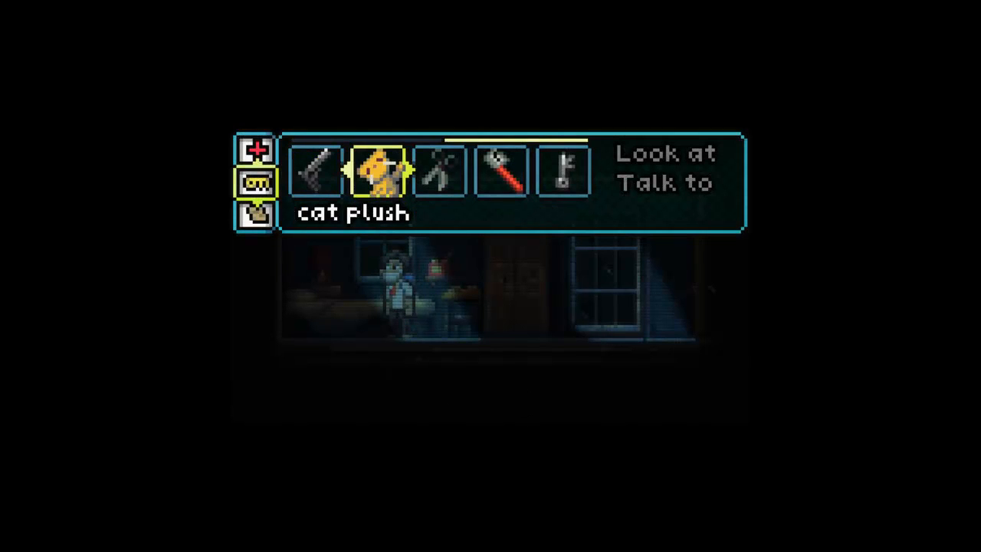
{"action": "left_click", "coordinate": [257, 150]}
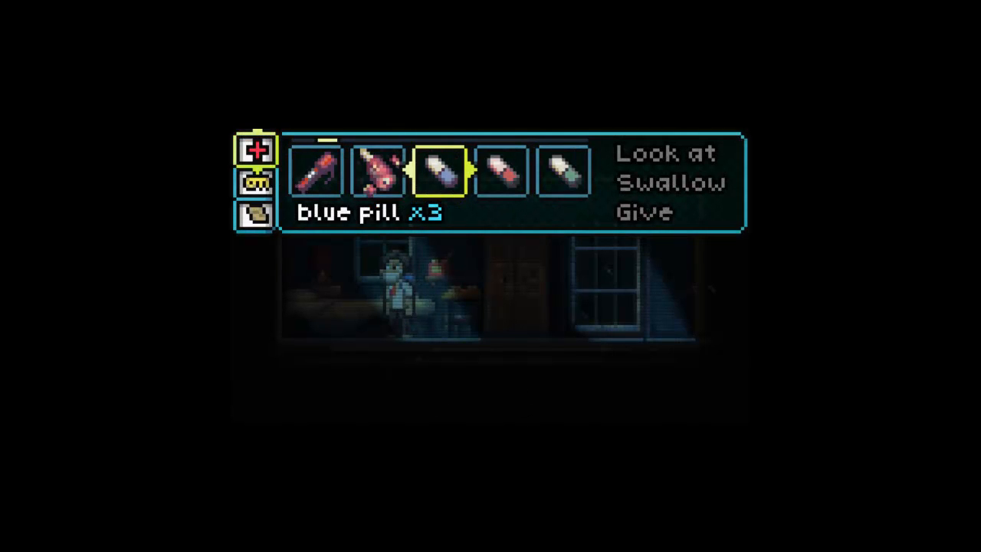
{"action": "left_click", "coordinate": [670, 182]}
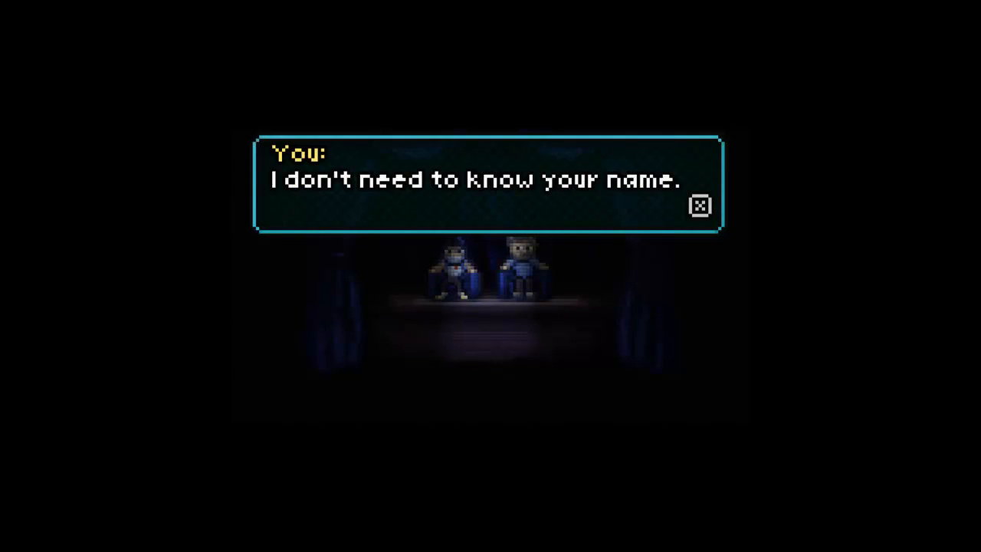
Advance the dark-stage conversation with the seated figures to the next line.
{"action": "left_click", "coordinate": [699, 206]}
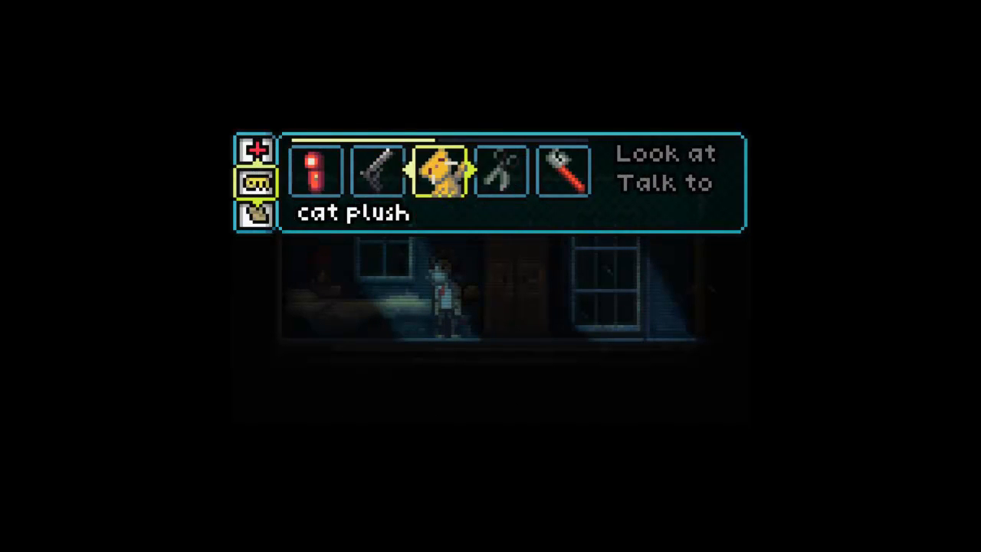
Browse past the flashlight and flare, examine the beef jerky, and dismiss its remark.
{"action": "left_click", "coordinate": [255, 213]}
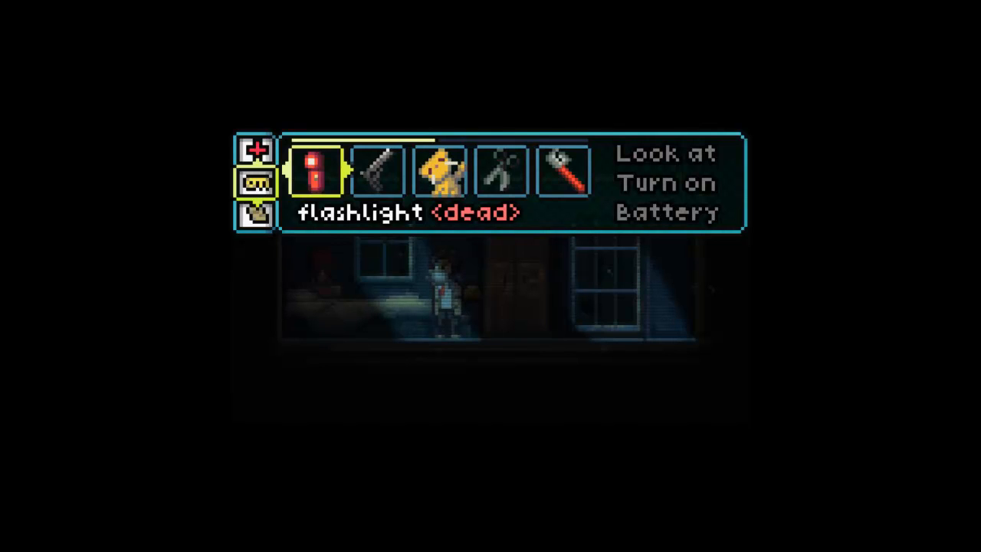
{"action": "left_click", "coordinate": [255, 150]}
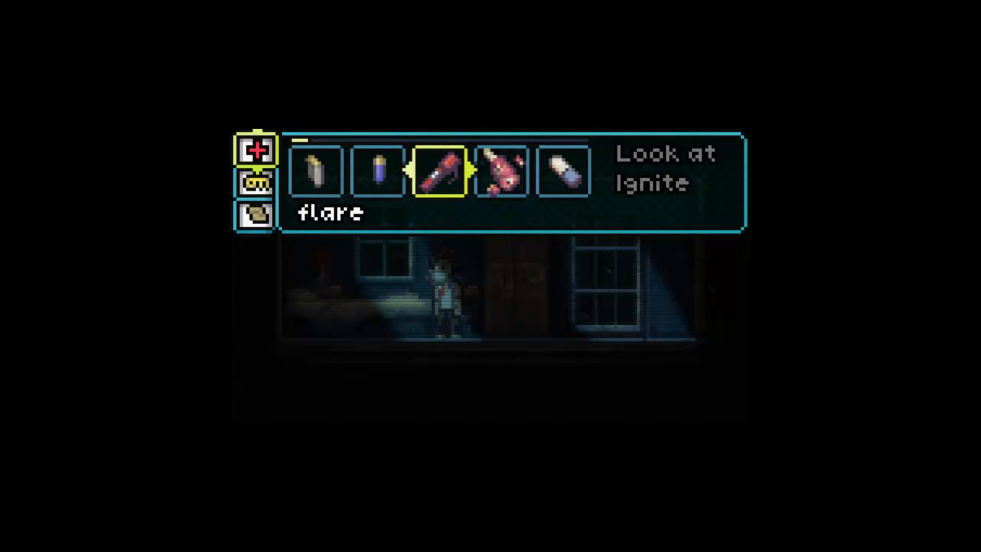
{"action": "left_click", "coordinate": [376, 170]}
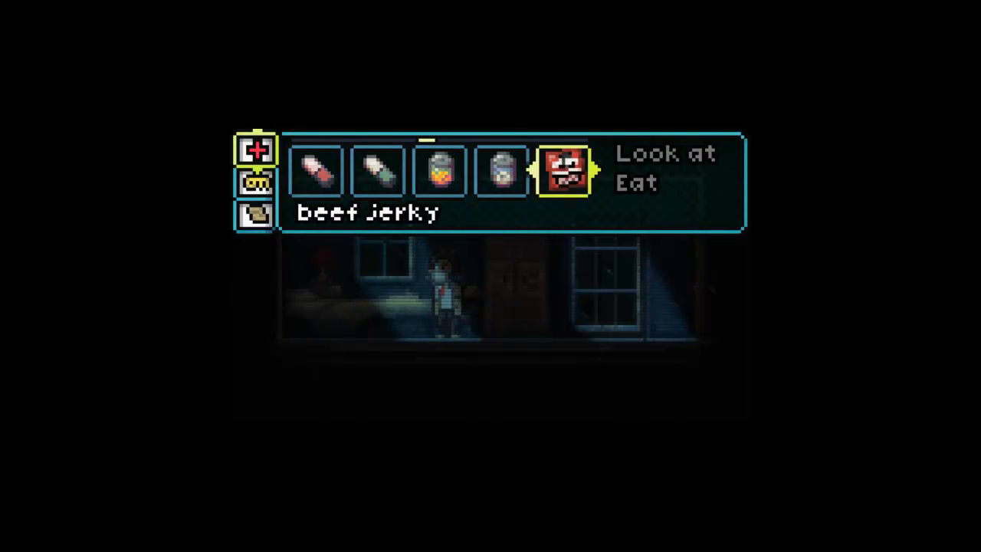
{"action": "key", "text": "Left"}
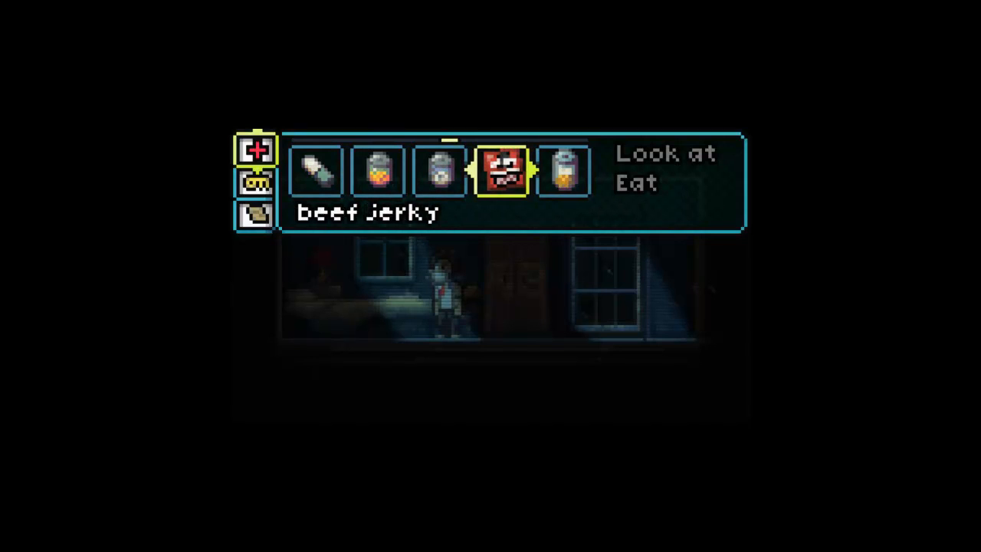
{"action": "left_click", "coordinate": [666, 182]}
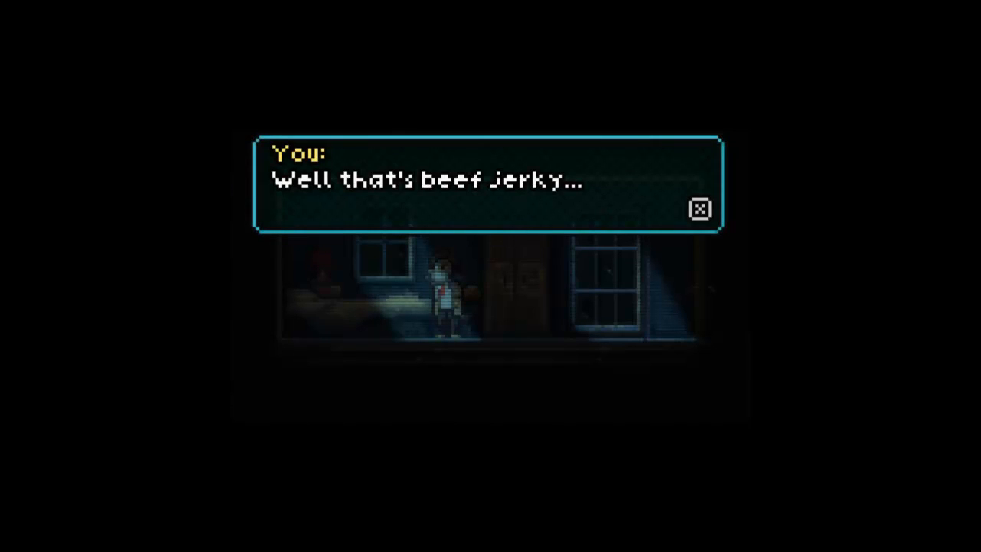
{"action": "left_click", "coordinate": [698, 209]}
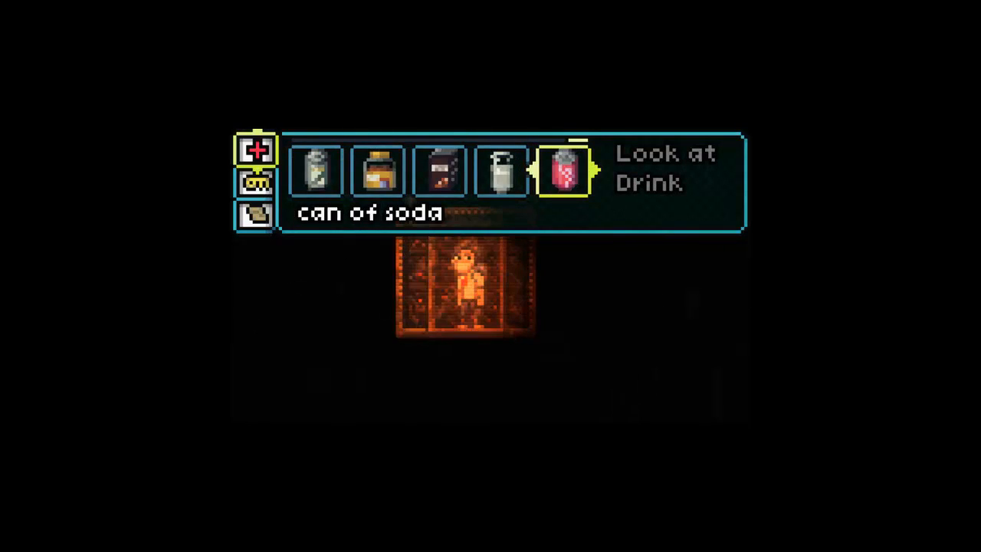
Switch the inventory to food and drink to check the can of soda.
{"action": "left_click", "coordinate": [255, 180]}
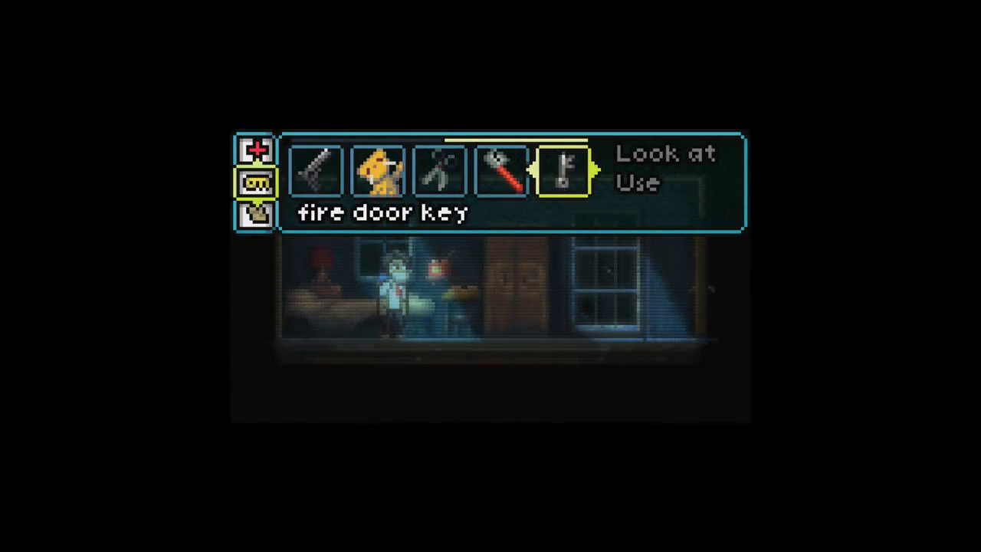
Talk to the cat plush, dismiss the Sleepy Cat line, and move to the medicine items.
{"action": "left_click", "coordinate": [377, 171]}
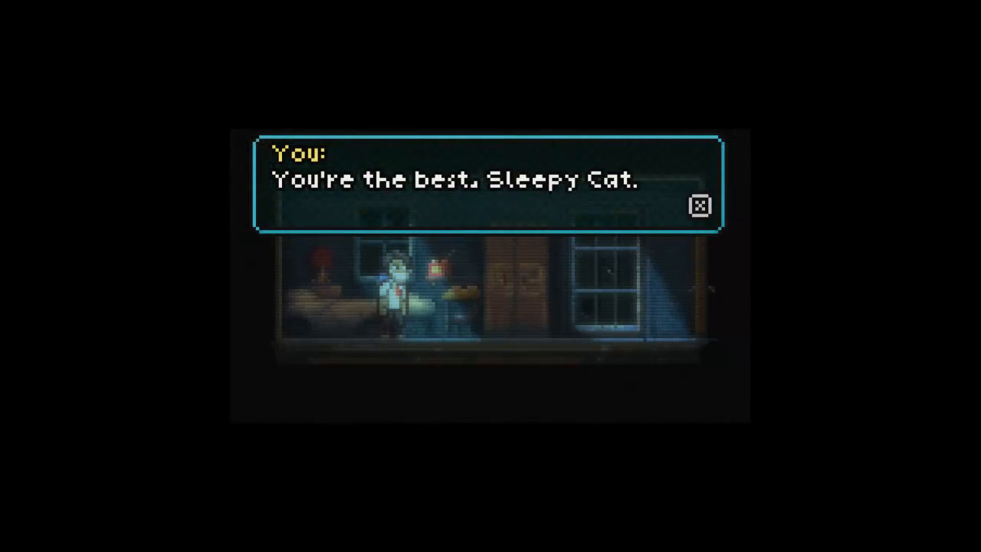
{"action": "left_click", "coordinate": [698, 205]}
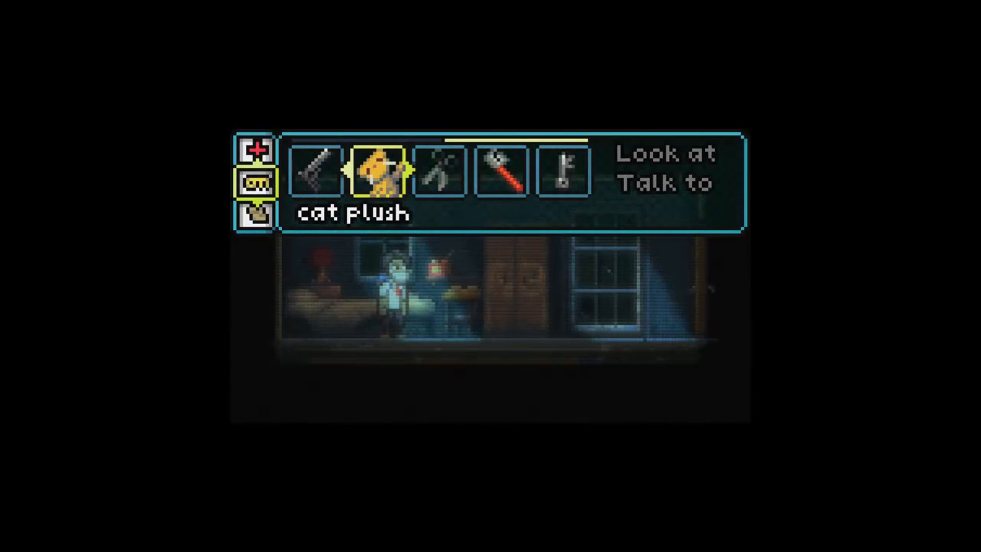
{"action": "left_click", "coordinate": [255, 151]}
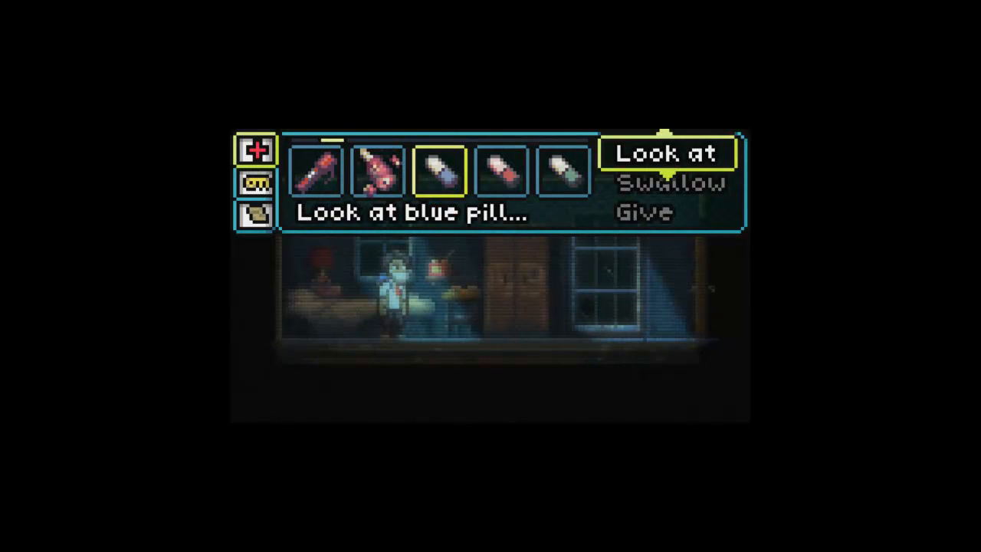
{"action": "mouse_move", "coordinate": [667, 183]}
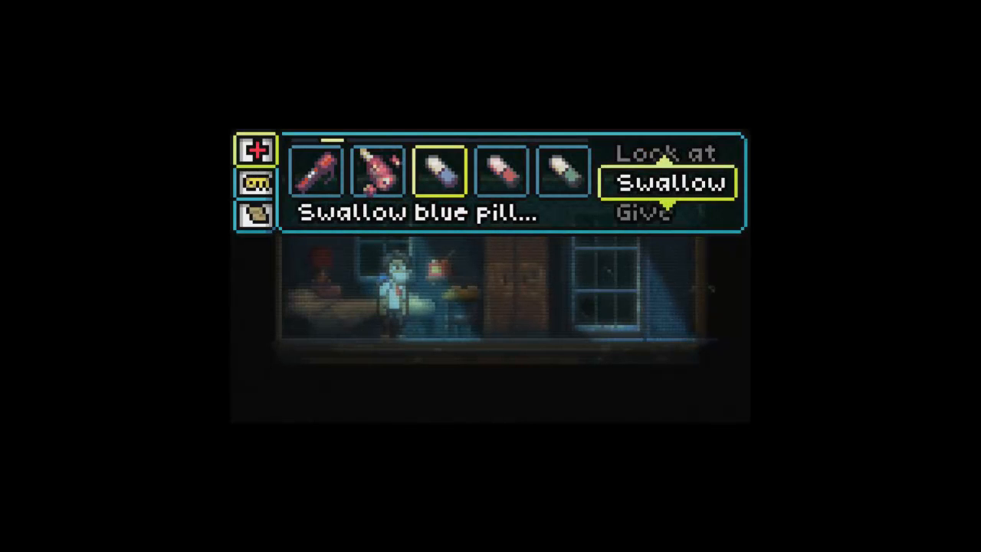